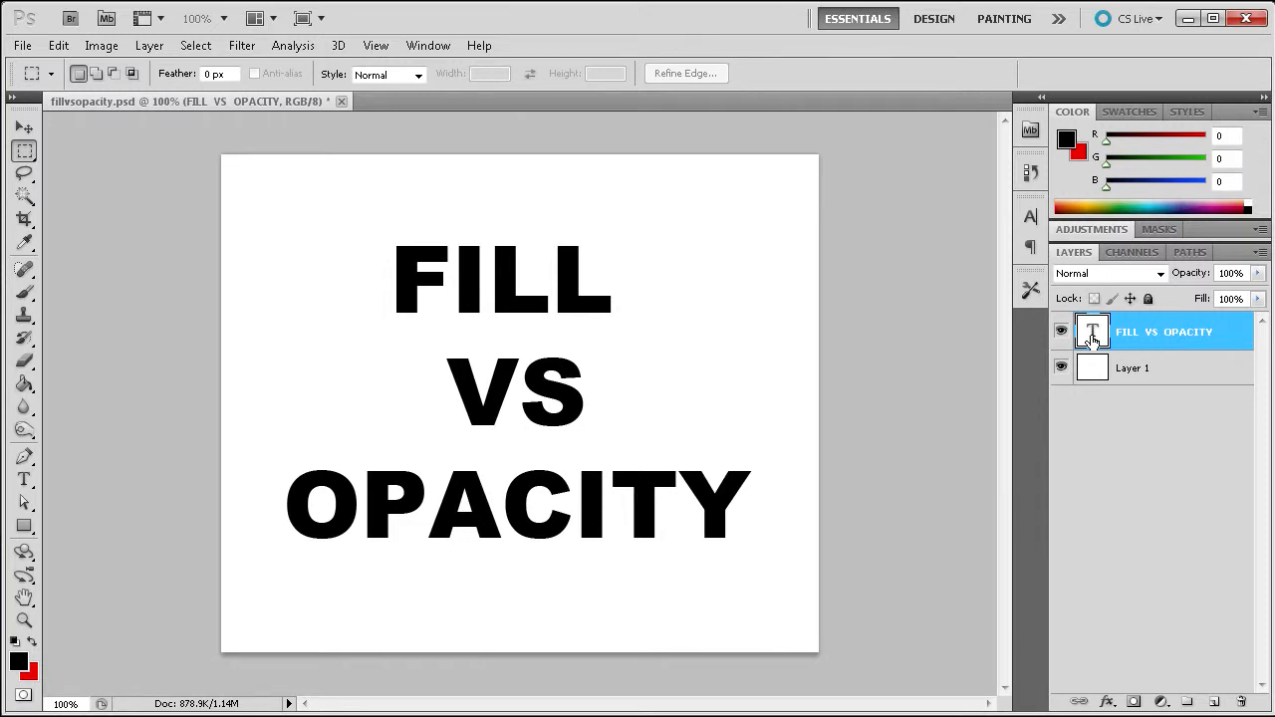
mouse_move(1145, 331)
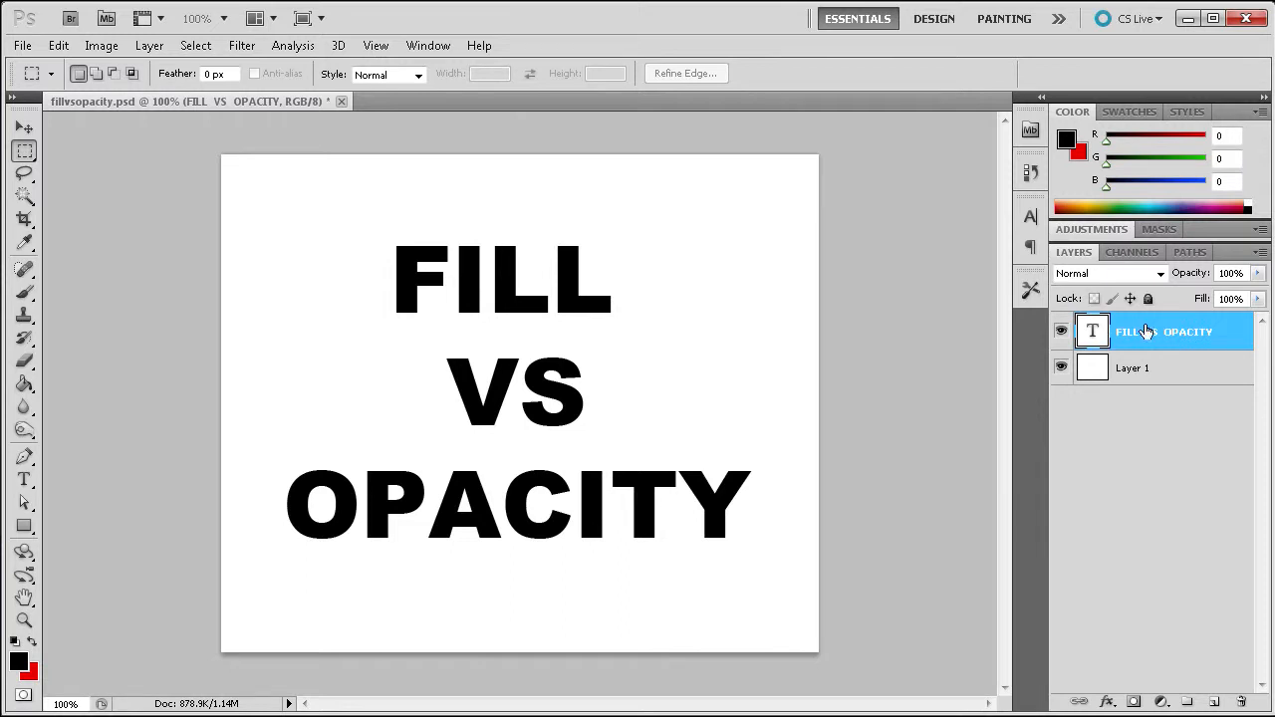
Step: Try lowering and restoring the text layer's Opacity and Fill sliders to compare their effect
left_click_drag(1255, 273, 1215, 293)
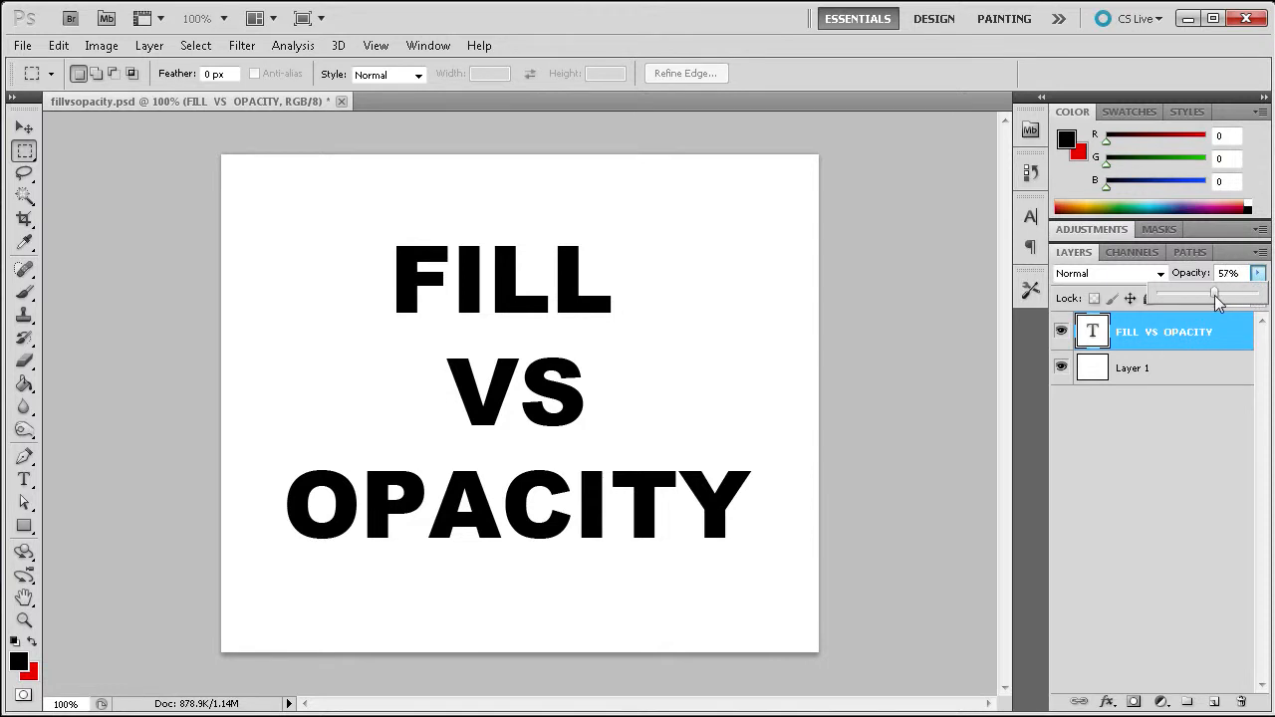
left_click_drag(1213, 291, 1260, 297)
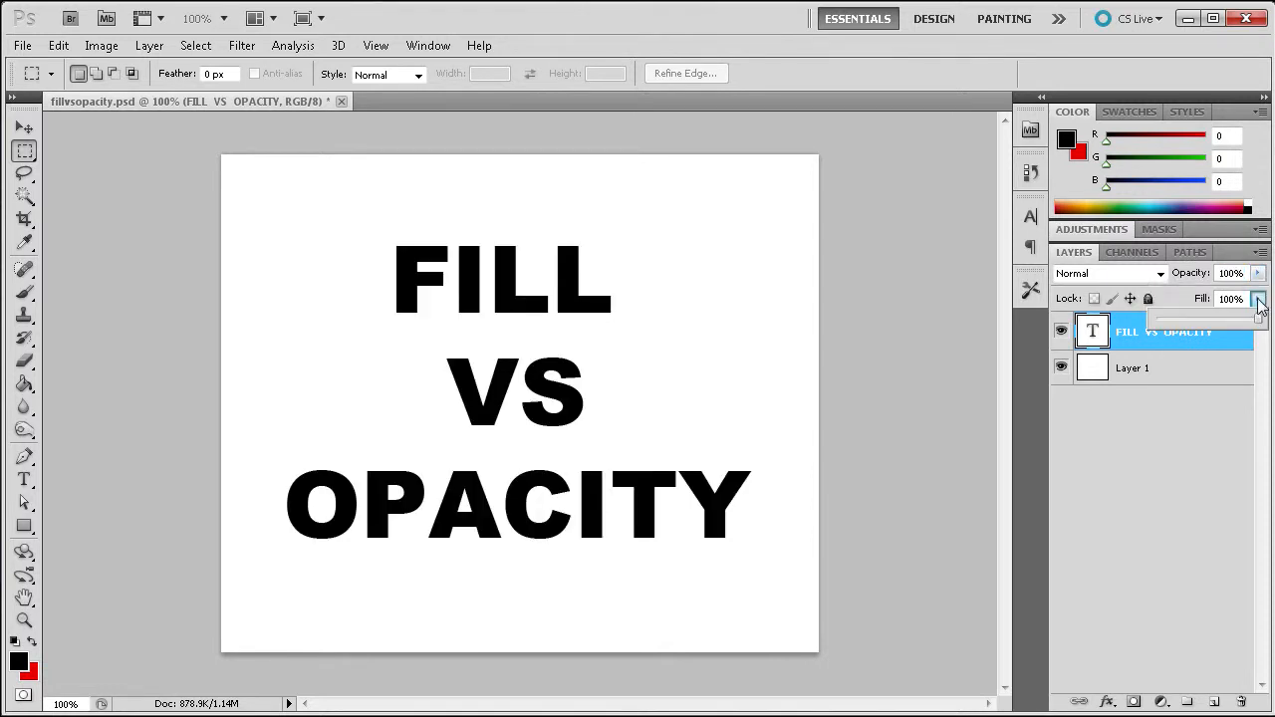
left_click_drag(1257, 317, 1246, 317)
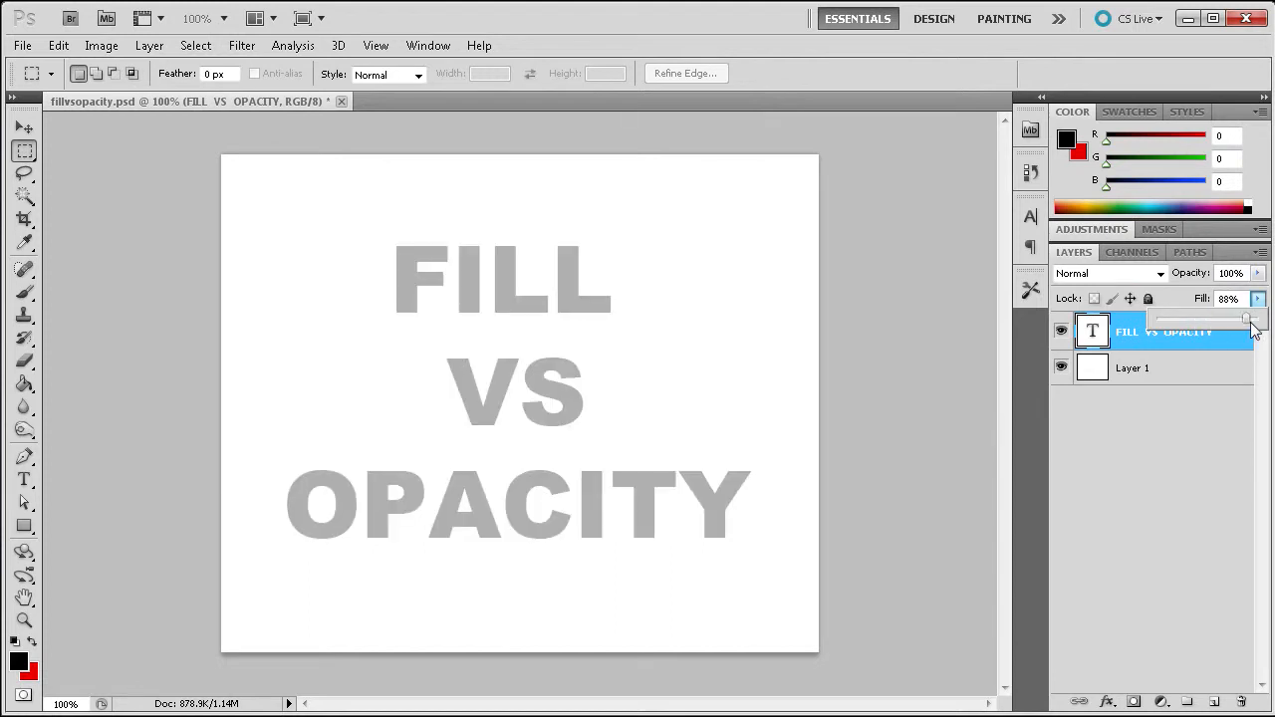
left_click_drag(1245, 315, 1260, 316)
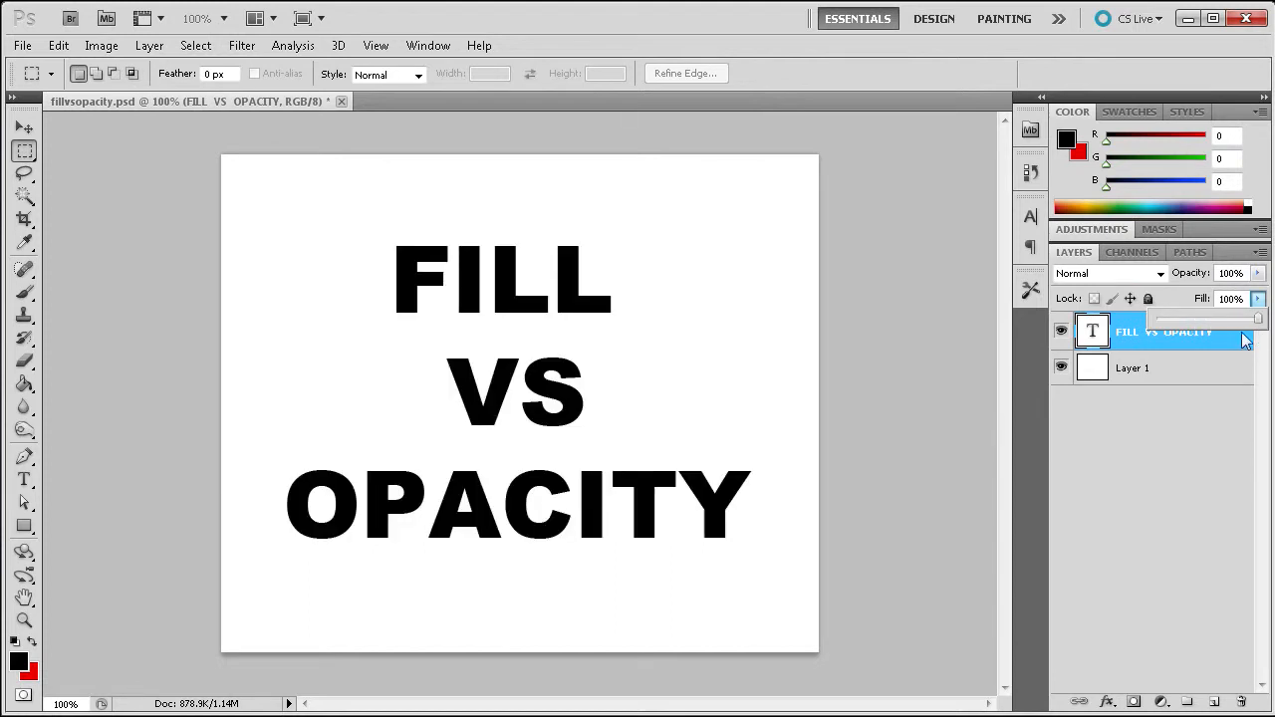
mouse_move(1092, 331)
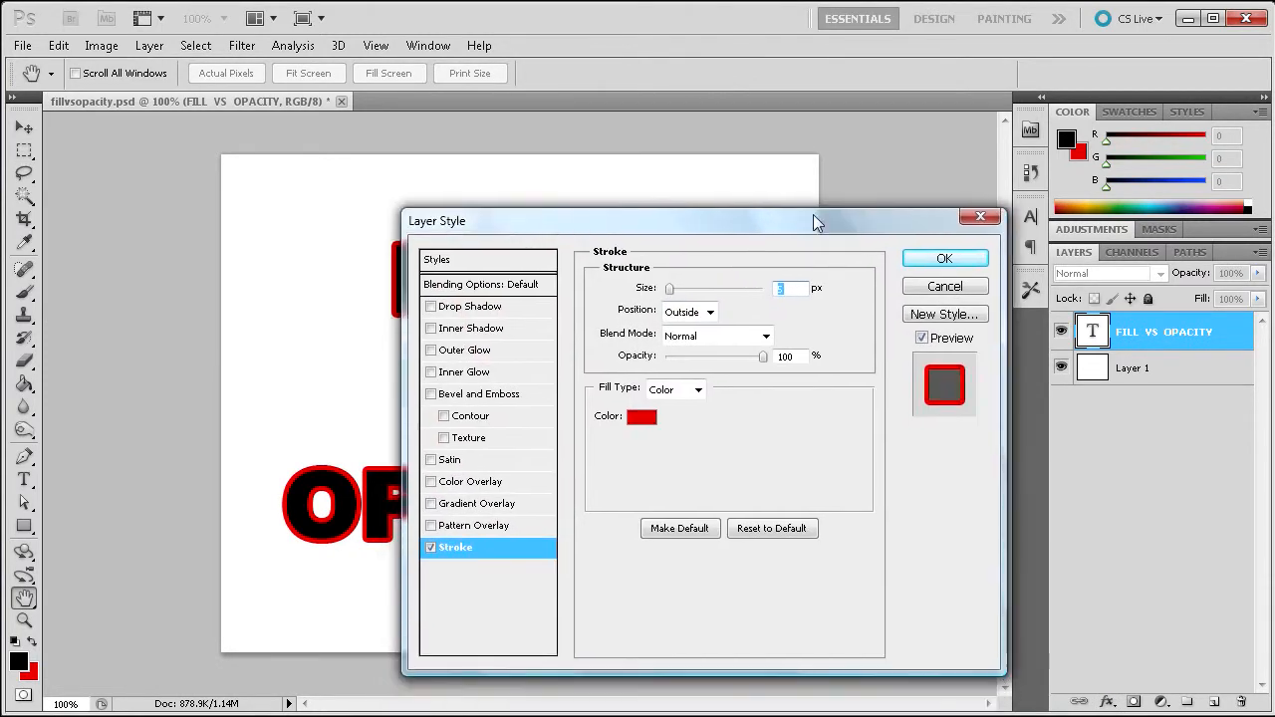
Step: Confirm the Layer Style so a red outside stroke outlines the black letters
left_click(942, 258)
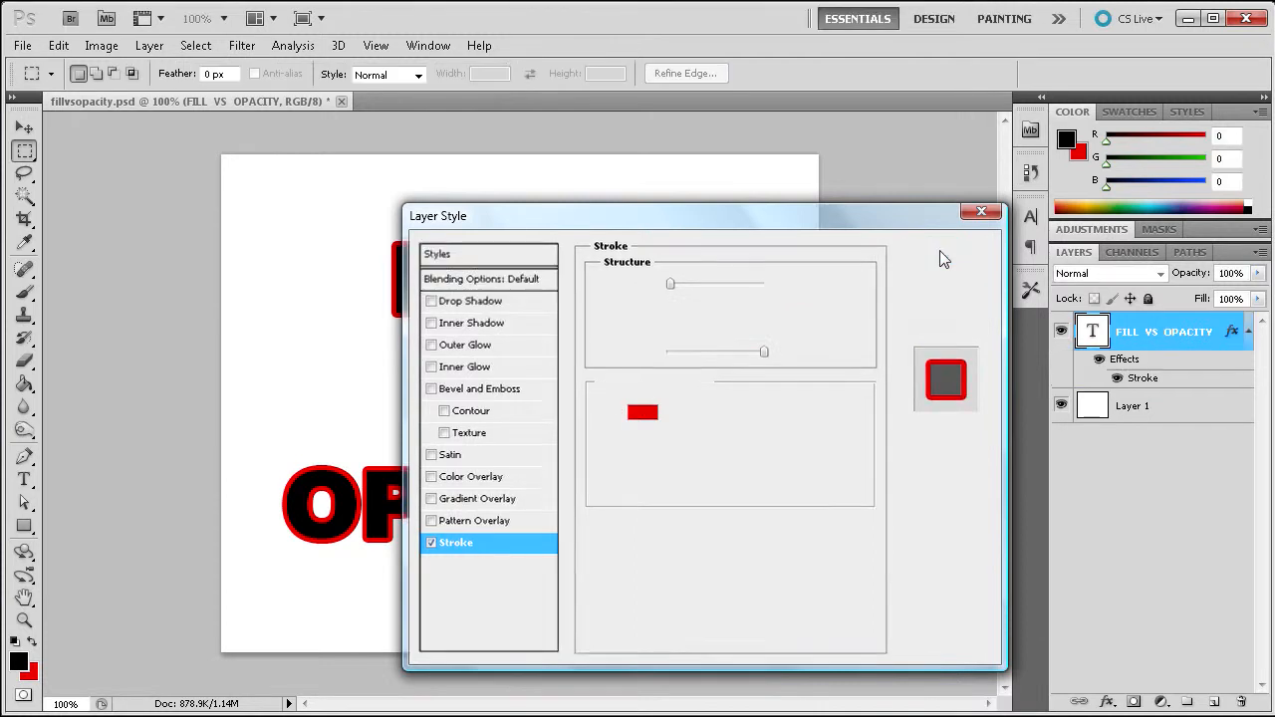
Step: Lower the text layer's Fill to 0% so only the red letter outlines remain
left_click(981, 211)
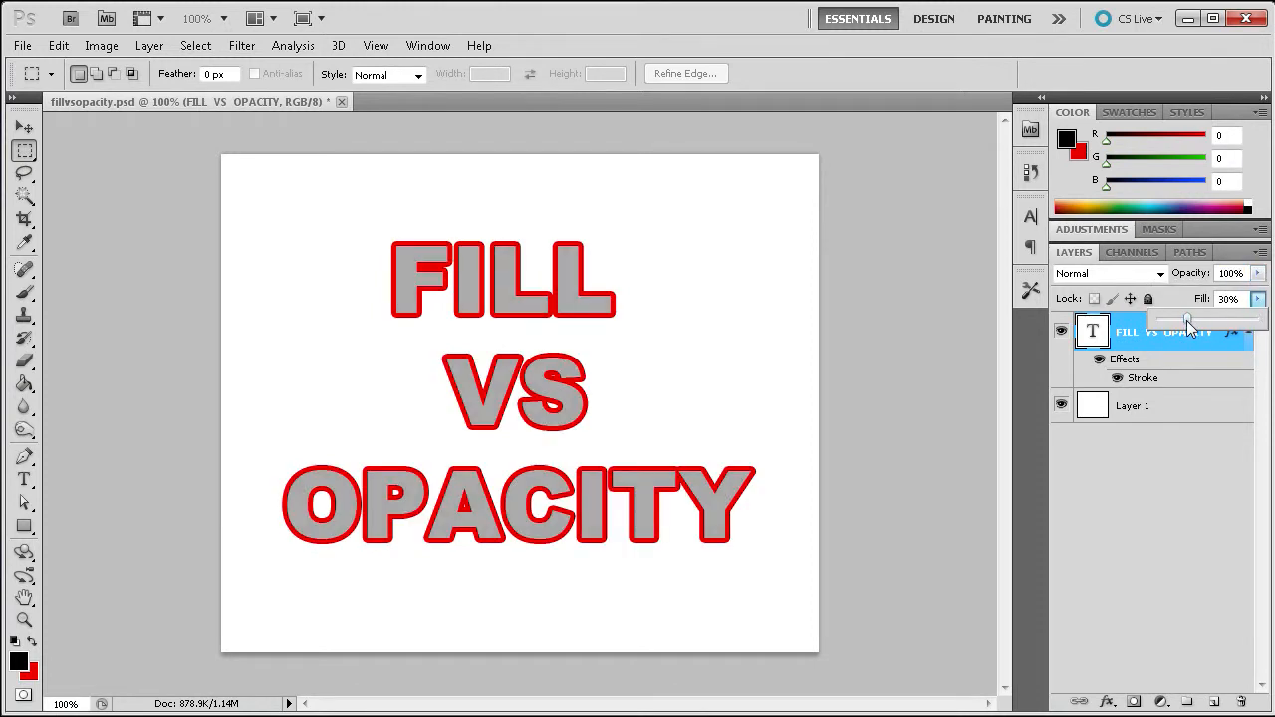
left_click_drag(1191, 318, 1156, 319)
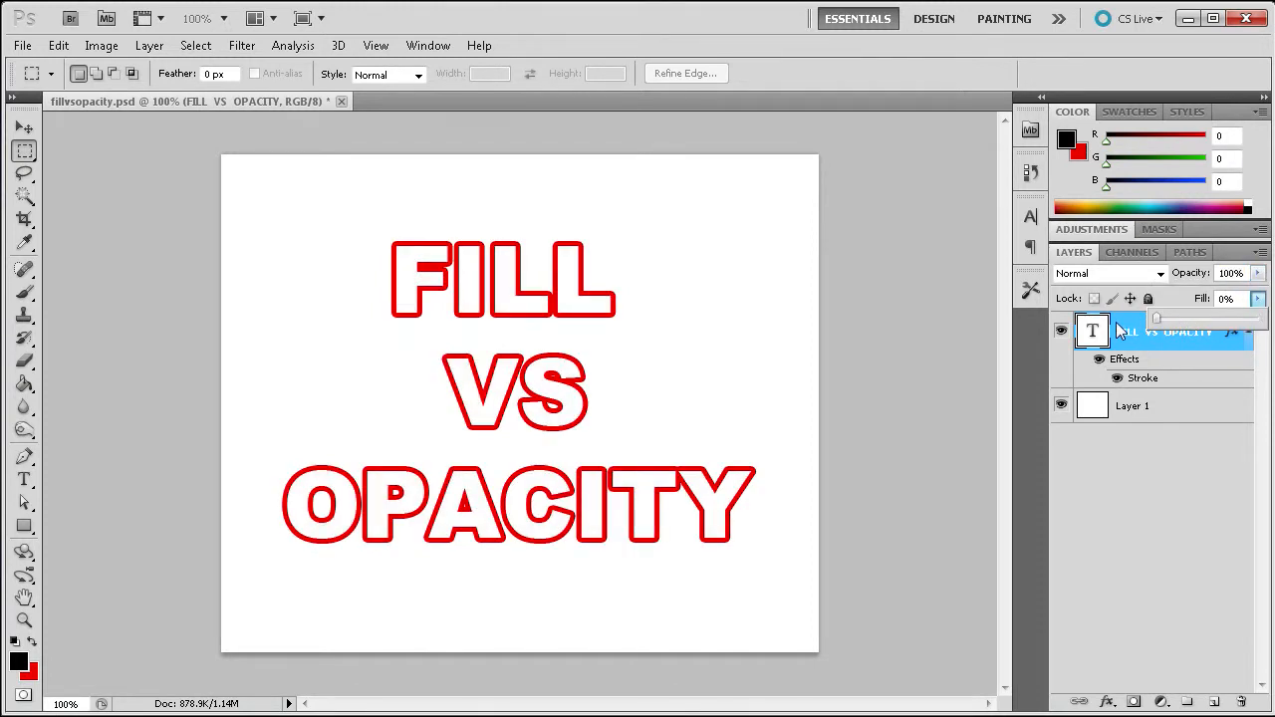